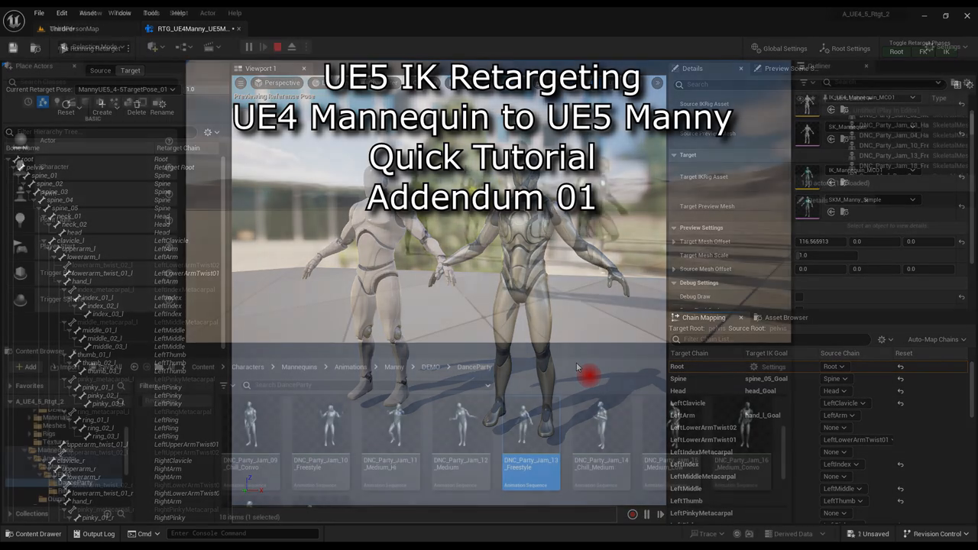
- Return to the main Level Editor showing the crouching mannequins and the Manny DEMO animations folder
left_click(248, 46)
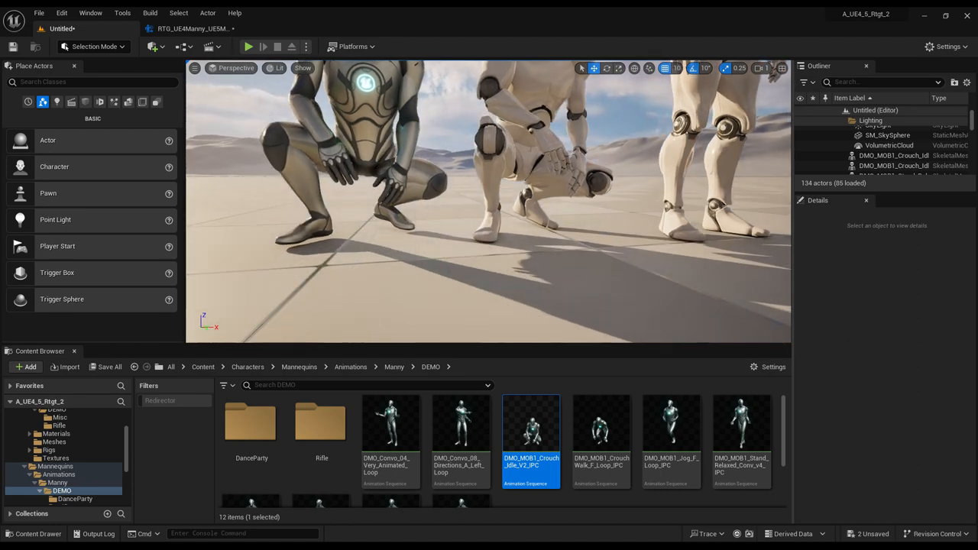
- Switch to the RTG_UE4Manny retargeter and show its Chain Mapping between source and target IK rigs
left_click(434, 299)
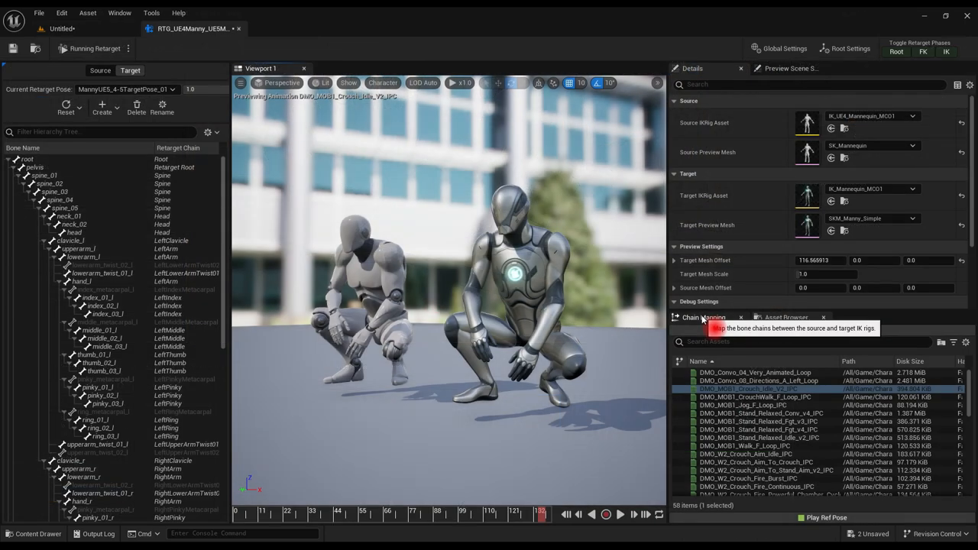
left_click(702, 318)
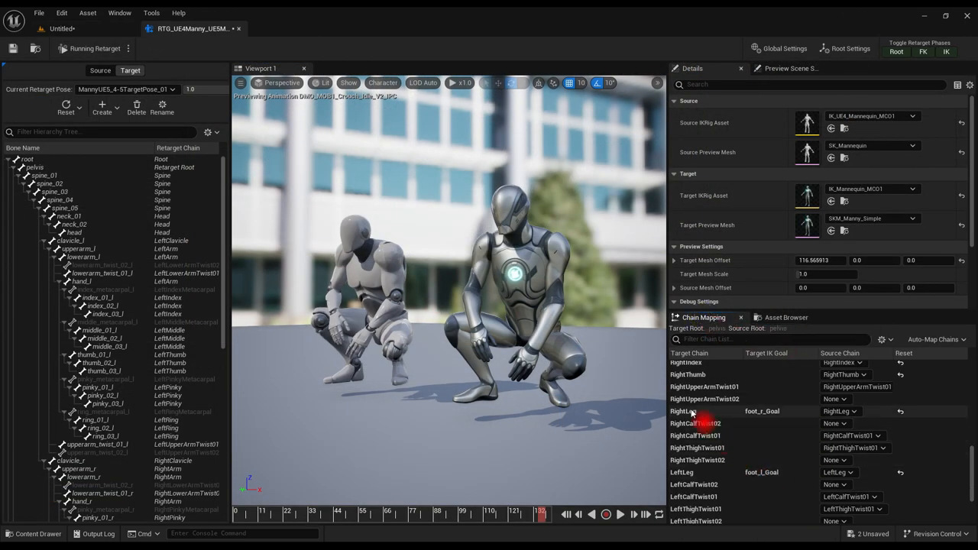
- Select the RightLeg then LeftLeg chains to give each a negative Z static offset
left_click(681, 411)
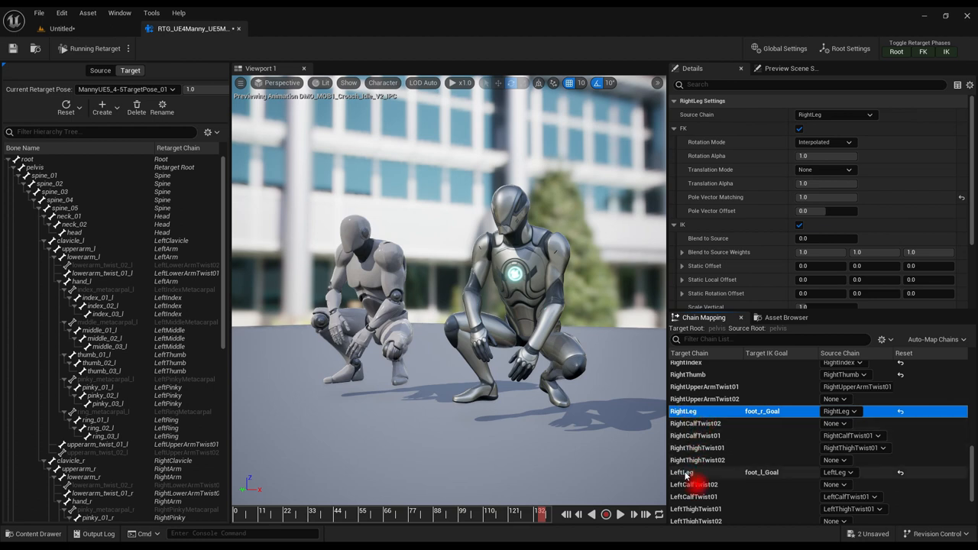
left_click(682, 472)
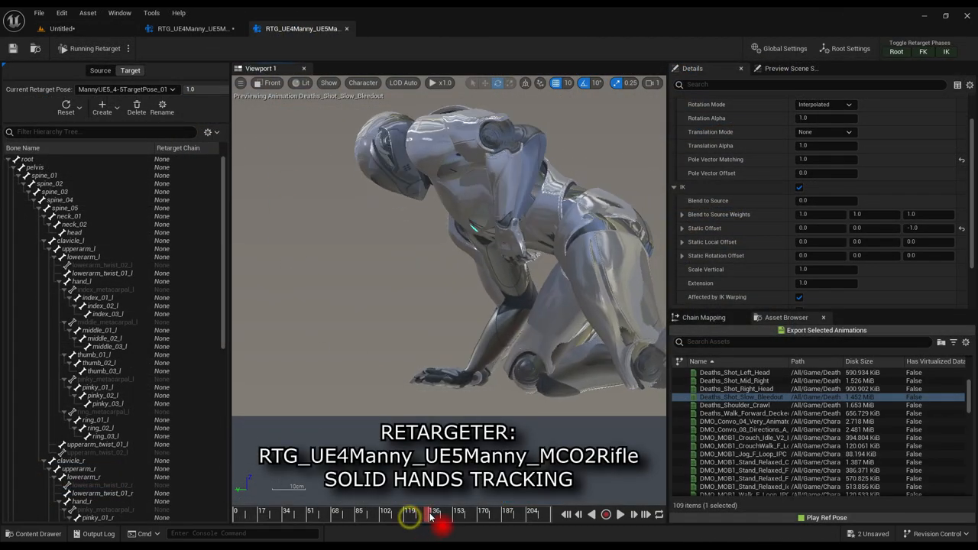
- Scrub the crawl animation in the MCO2Rifle retargeter to check Manny's hands stay planted
left_click_drag(434, 511, 405, 510)
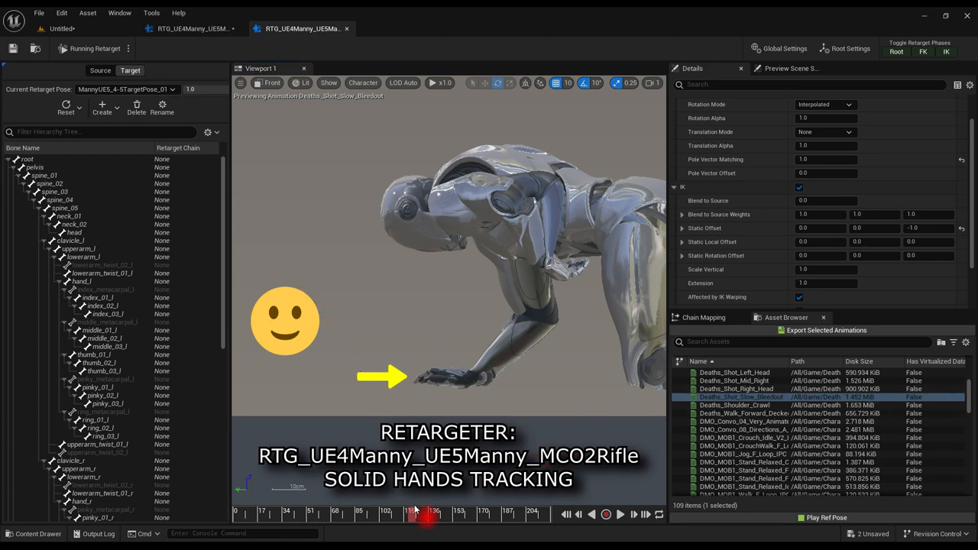
left_click_drag(428, 516, 398, 517)
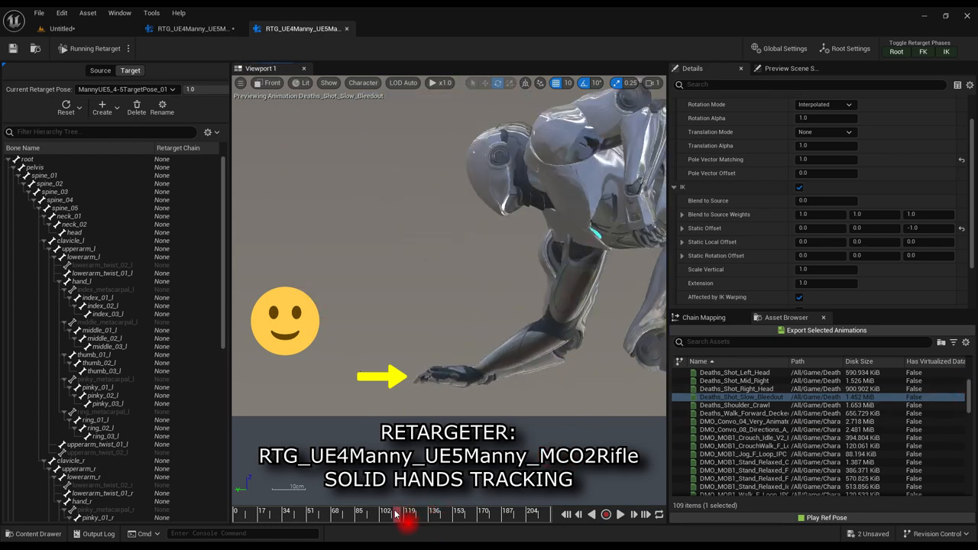
left_click_drag(397, 512, 413, 512)
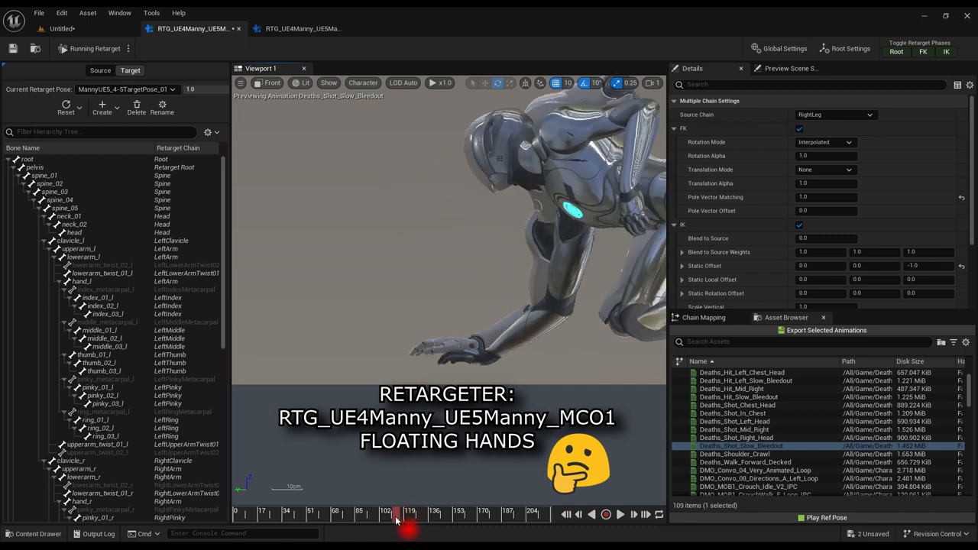
- Scrub the same crawl in the MCO1 retargeter where the hands float, then return to MCO2Rifle
left_click_drag(396, 512, 400, 512)
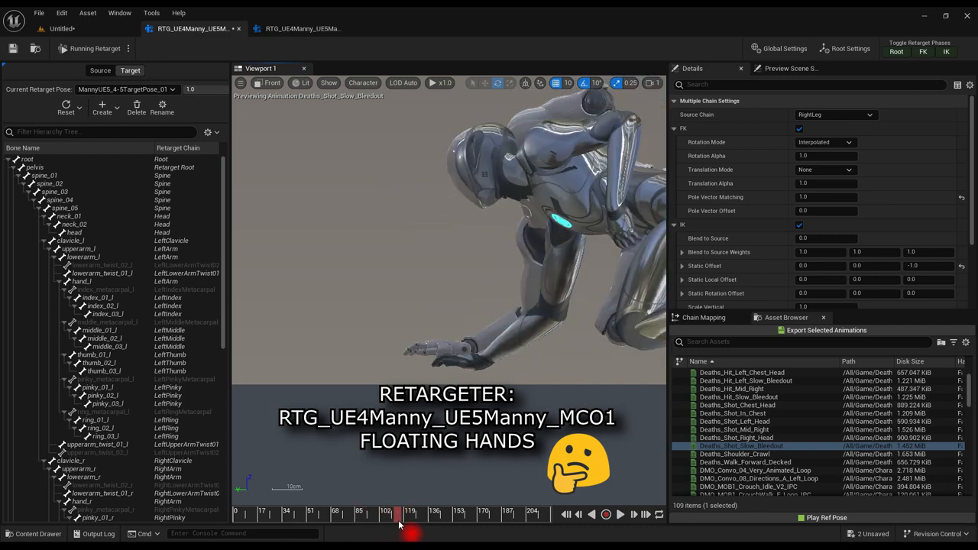
left_click_drag(410, 512, 447, 511)
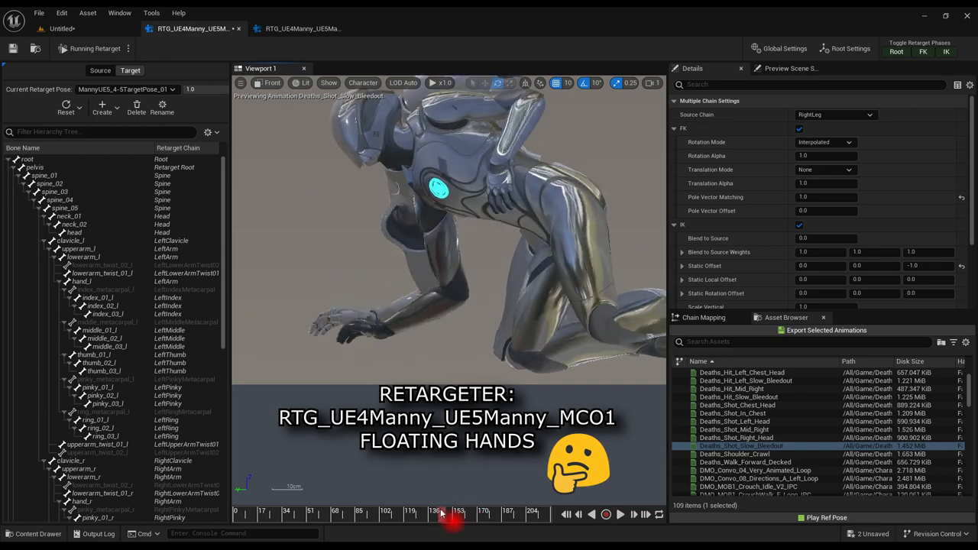
left_click_drag(450, 511, 413, 511)
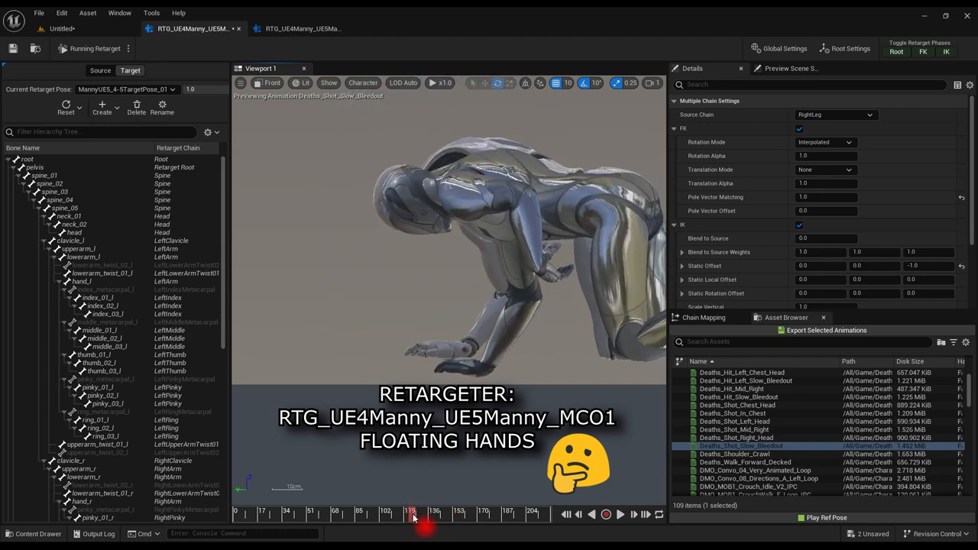
left_click(298, 28)
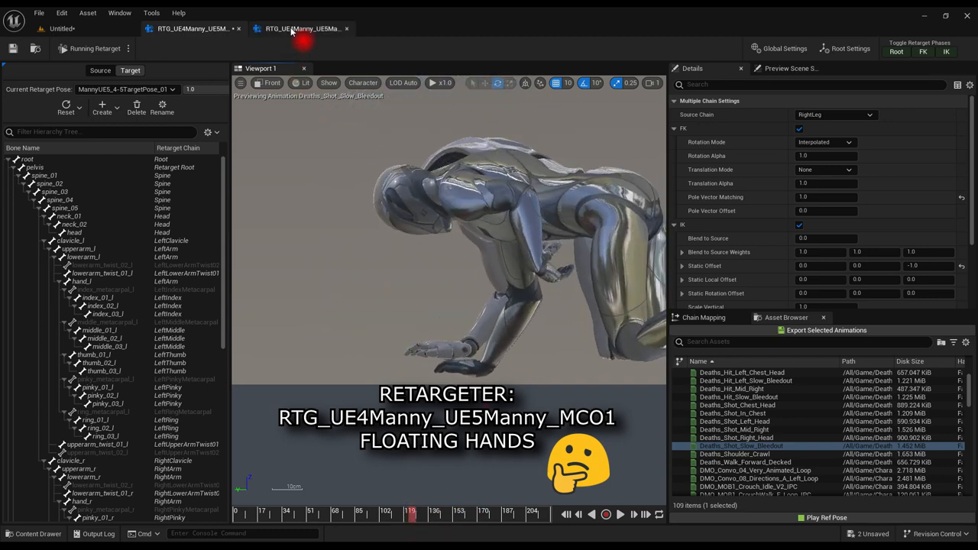